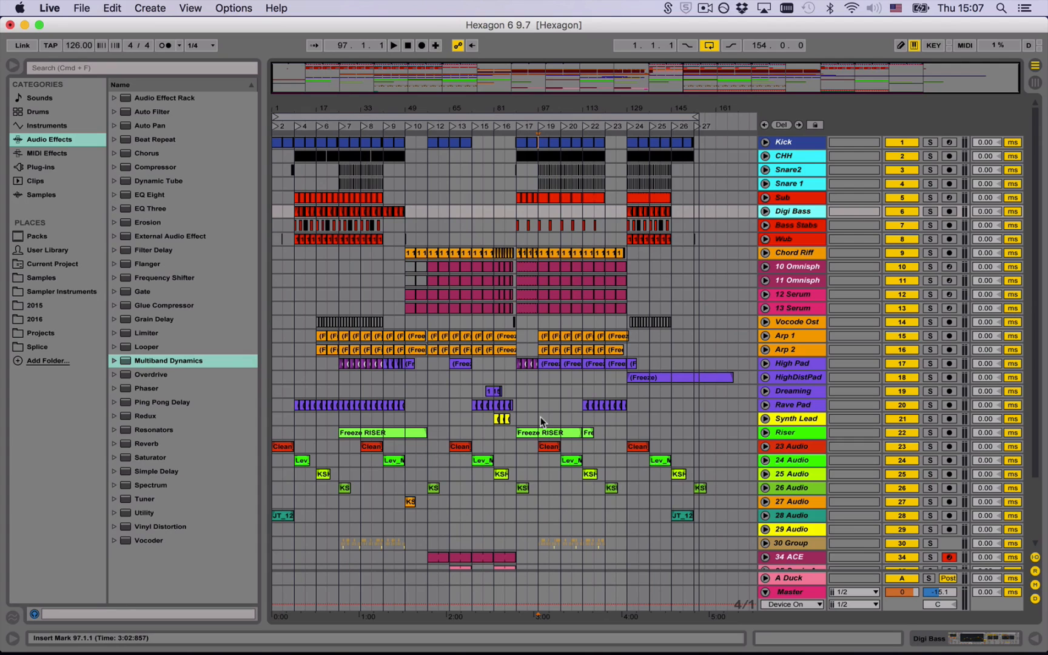
- Expand and collapse the Omnisph and Serum synth tracks, then select the Kick track
{"action": "left_click", "coordinate": [764, 280]}
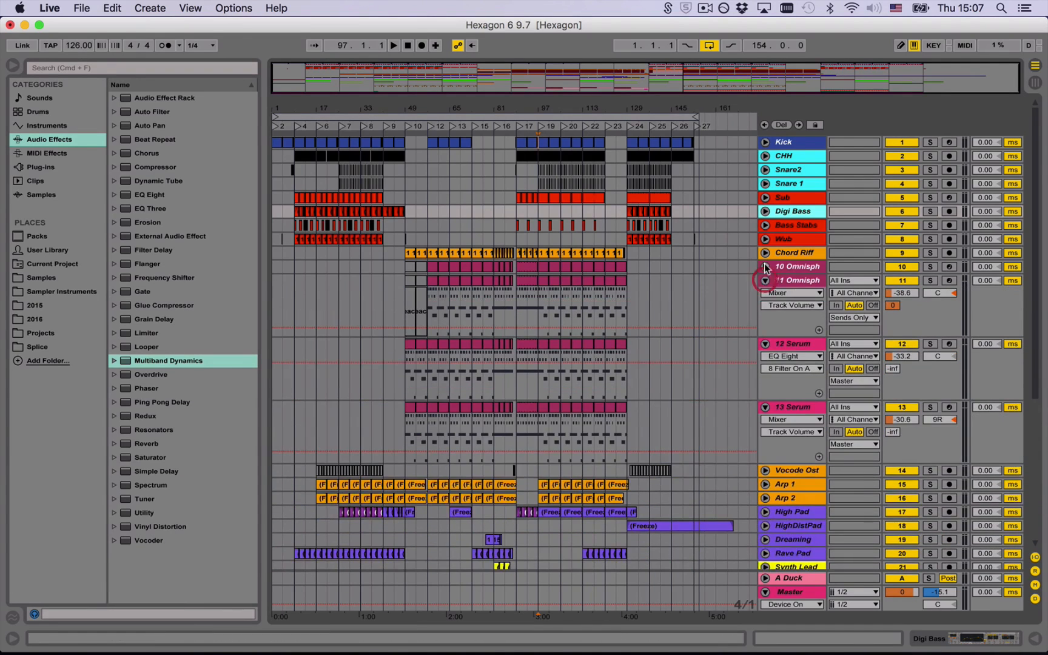
{"action": "left_click", "coordinate": [763, 265]}
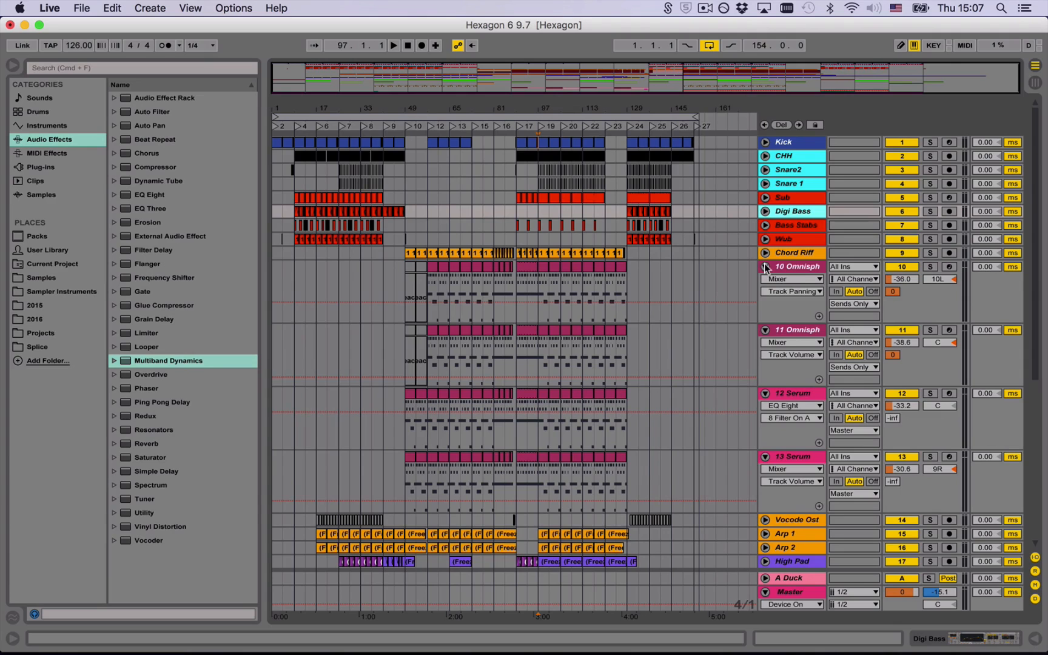
{"action": "left_click", "coordinate": [764, 266]}
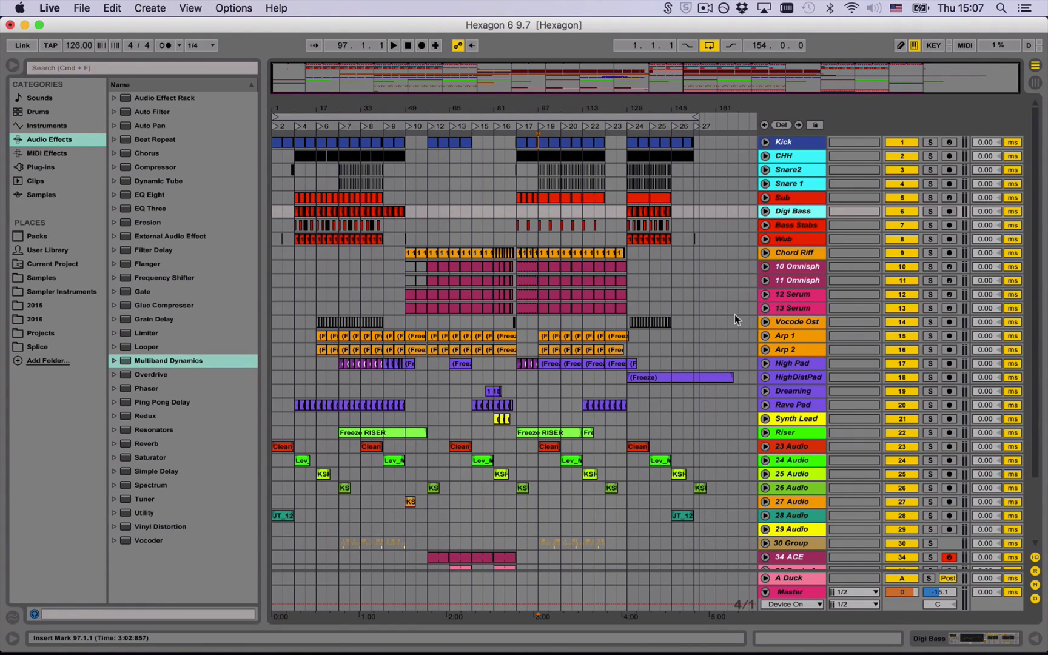
{"action": "mouse_move", "coordinate": [678, 298]}
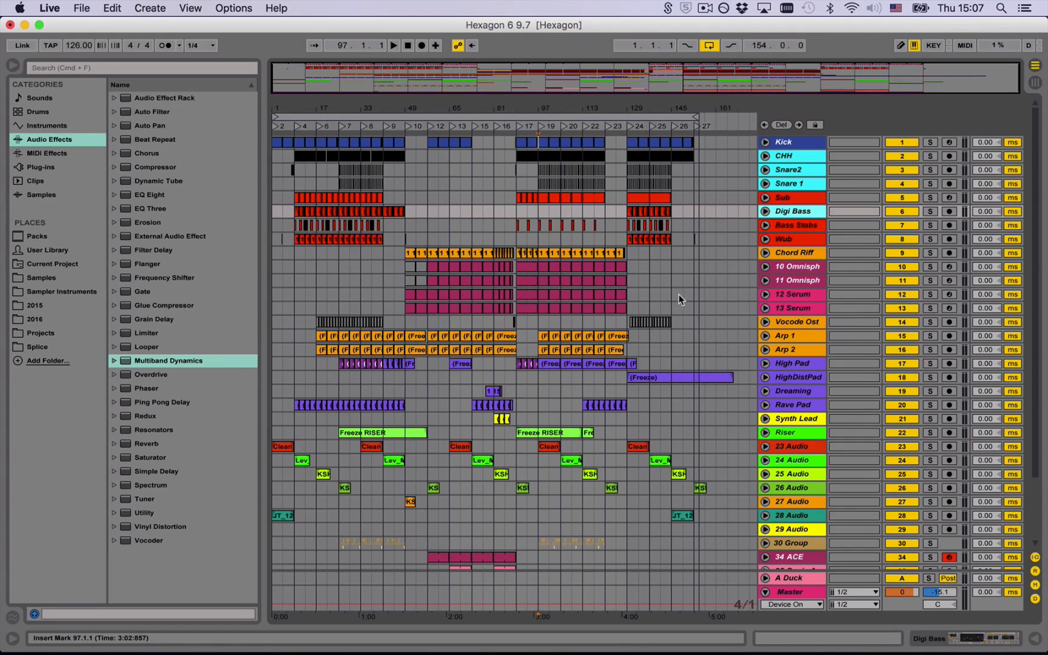
{"action": "mouse_move", "coordinate": [671, 274]}
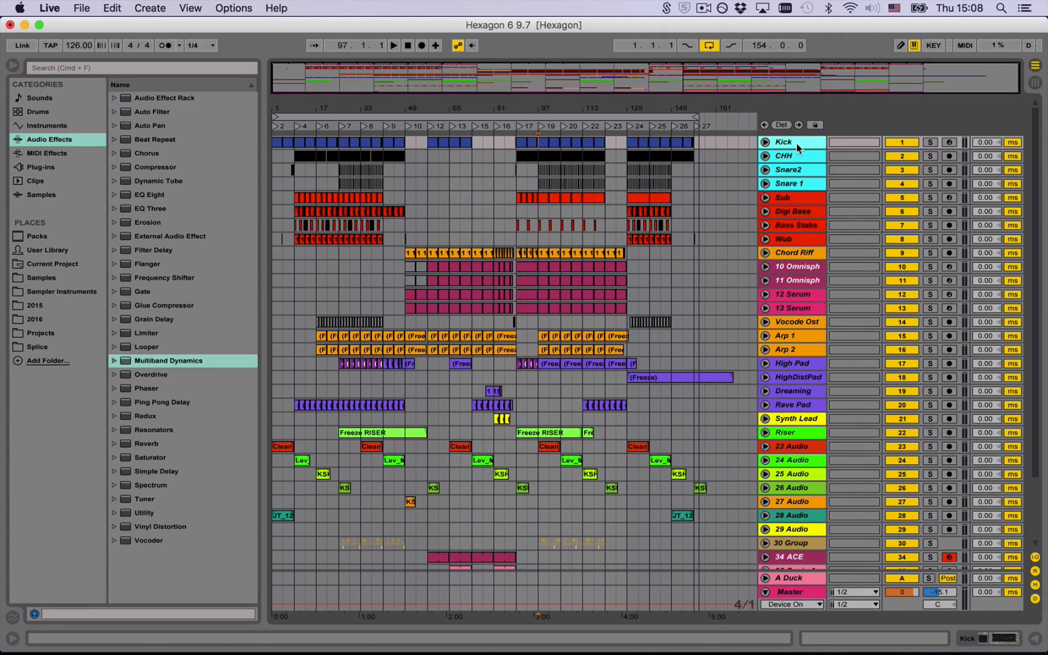
{"action": "left_click", "coordinate": [501, 298]}
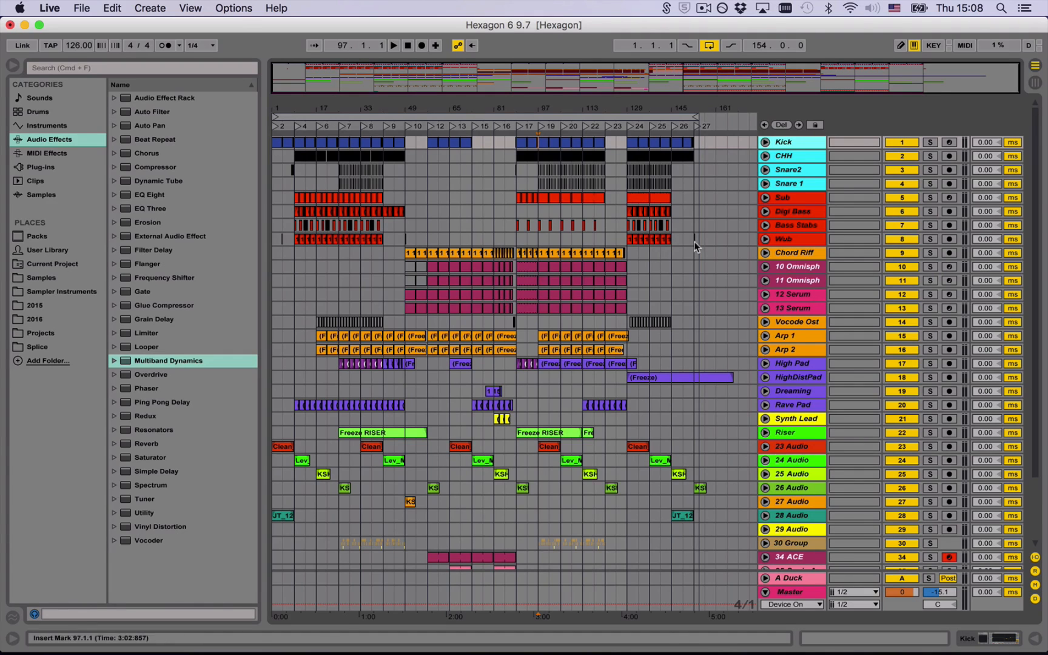
{"action": "left_click", "coordinate": [762, 265]}
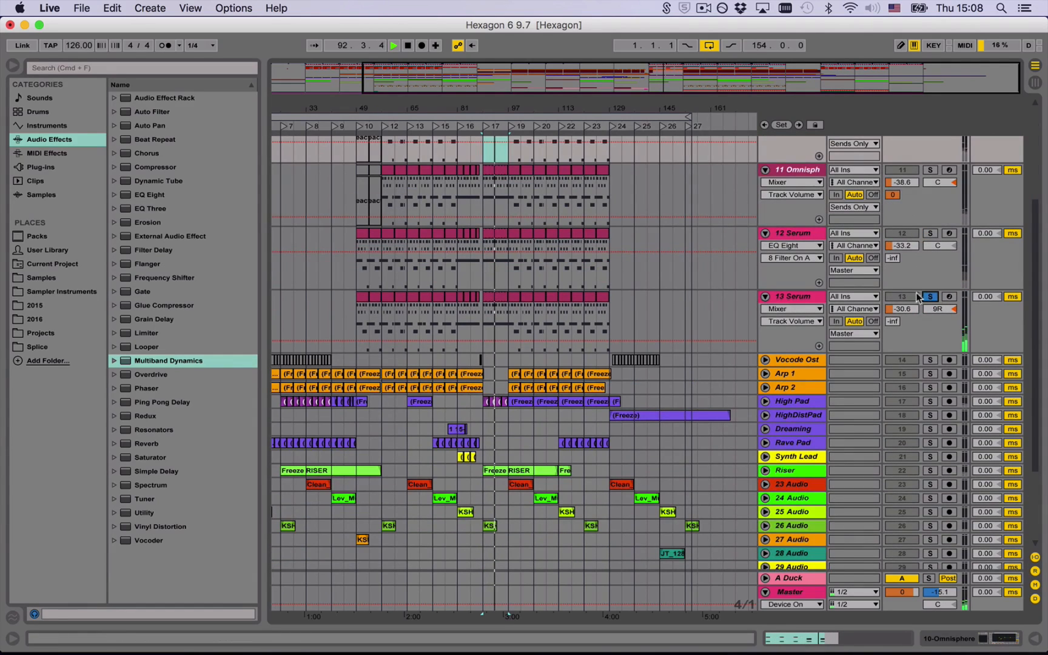
{"action": "scroll", "scroll_direction": "down", "scroll_amount": 3}
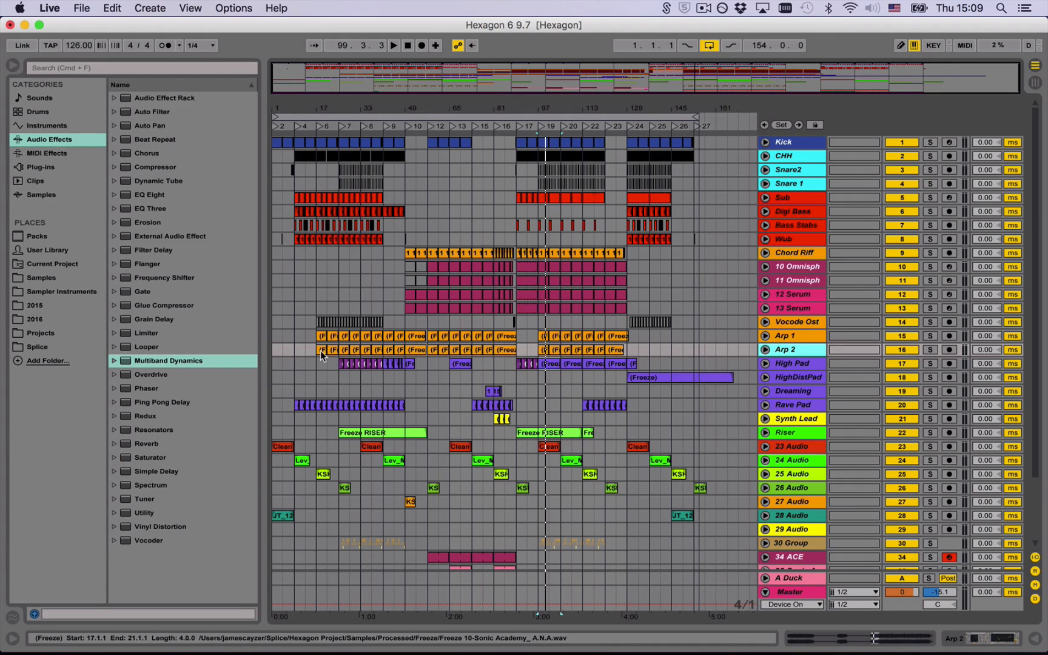
- Select the High Pad track and solo it to hear its recorded vocal audio alone
{"action": "left_click", "coordinate": [703, 7]}
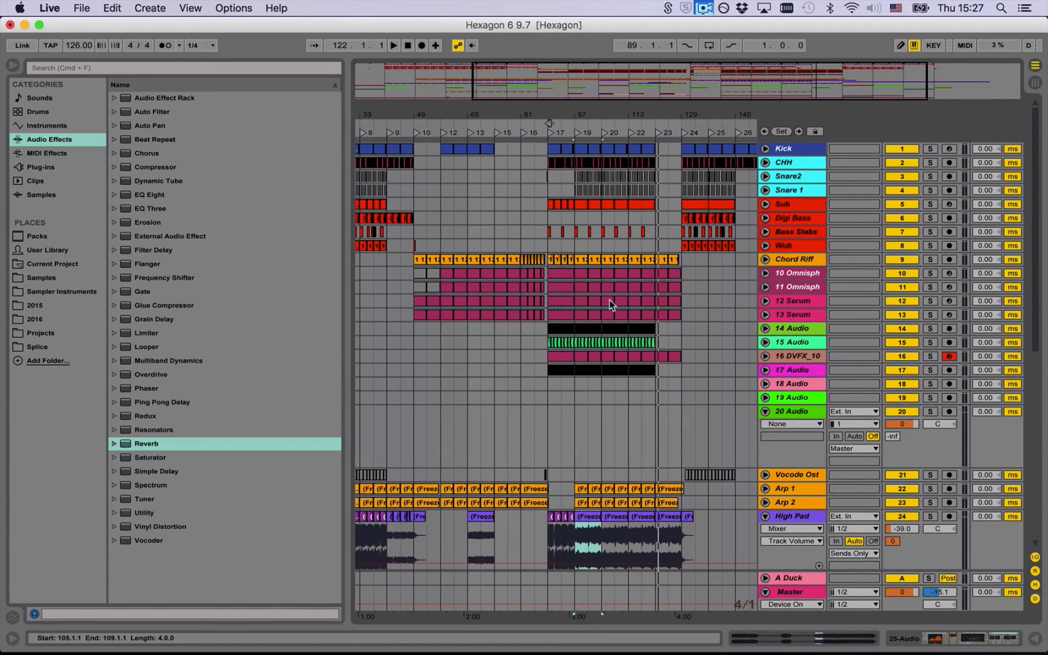
{"action": "scroll", "scroll_direction": "down", "scroll_amount": 3}
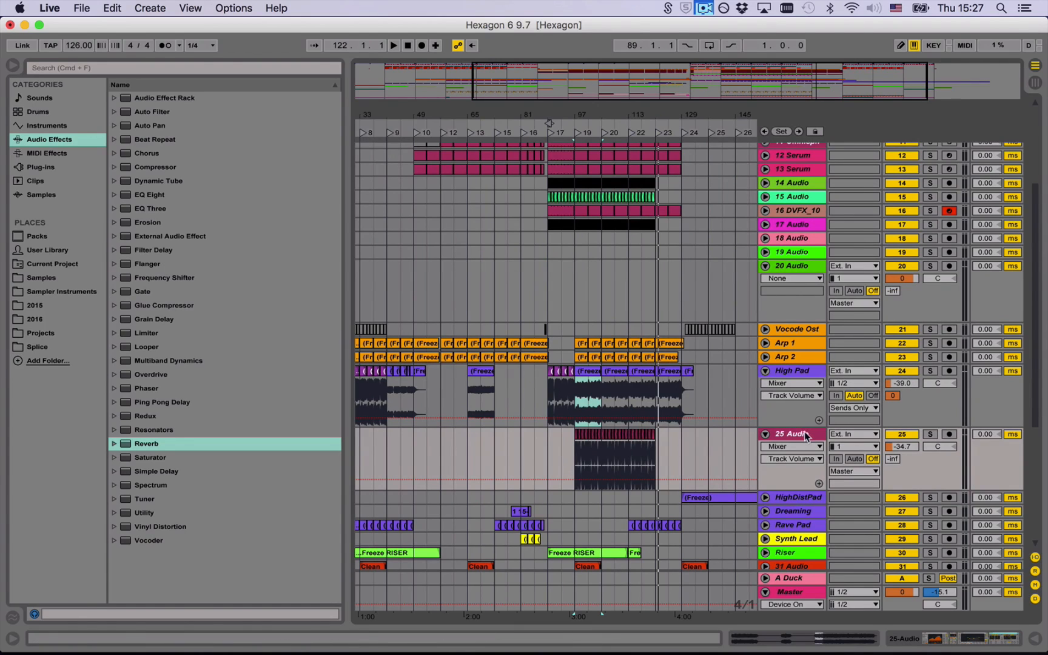
{"action": "left_click", "coordinate": [790, 371]}
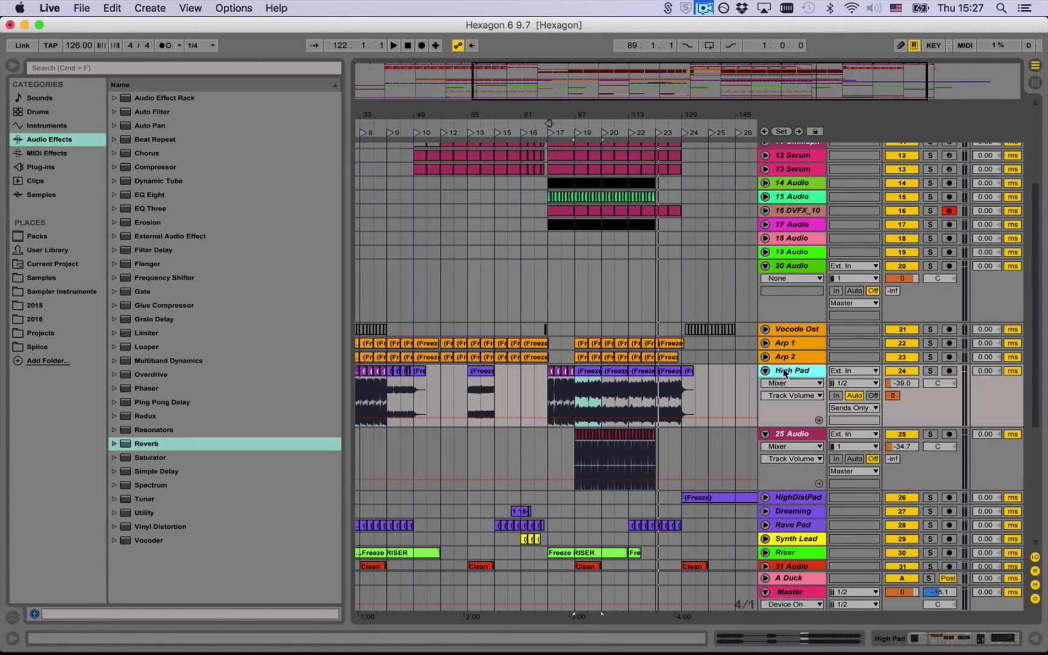
{"action": "left_click", "coordinate": [928, 370]}
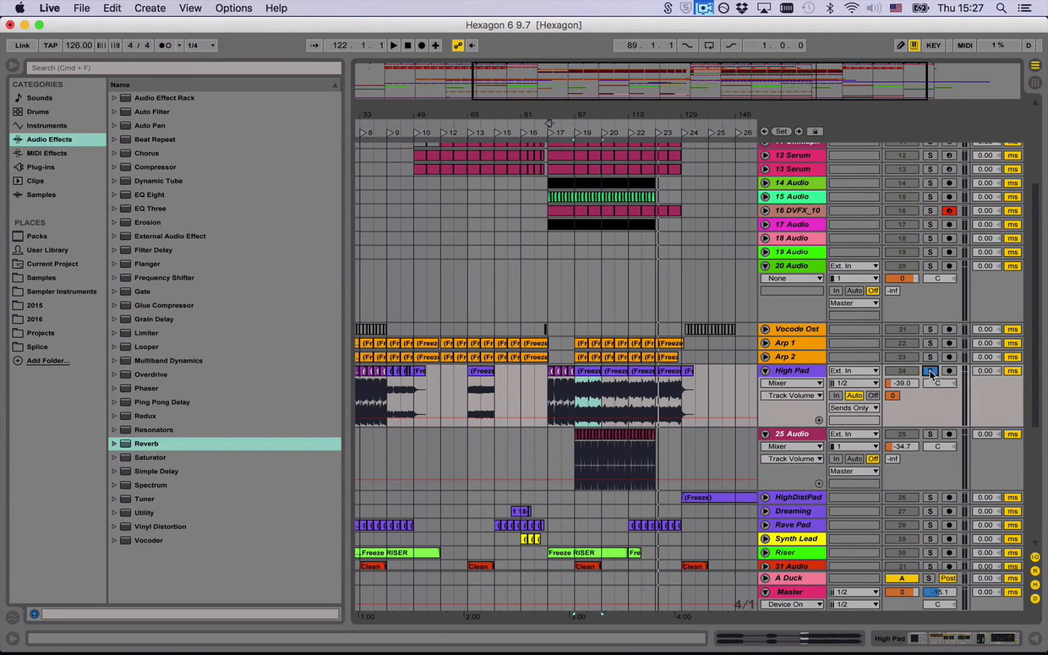
{"action": "left_click", "coordinate": [393, 45]}
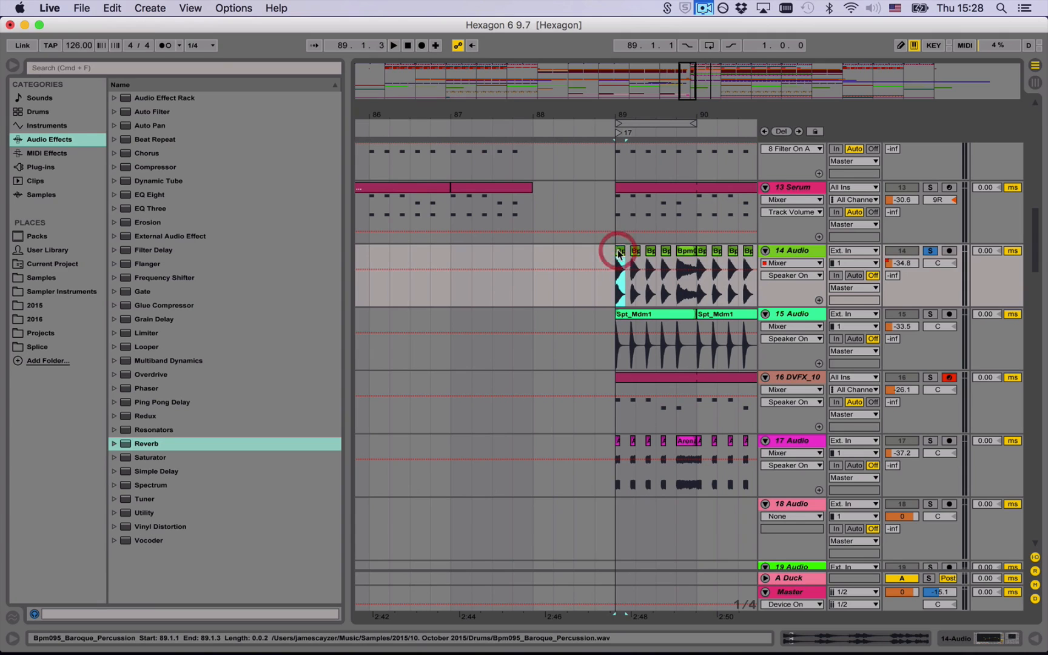
- Select the first Baroque percussion clip at bar 89 and show its Track Volume envelope
{"action": "left_click", "coordinate": [393, 45]}
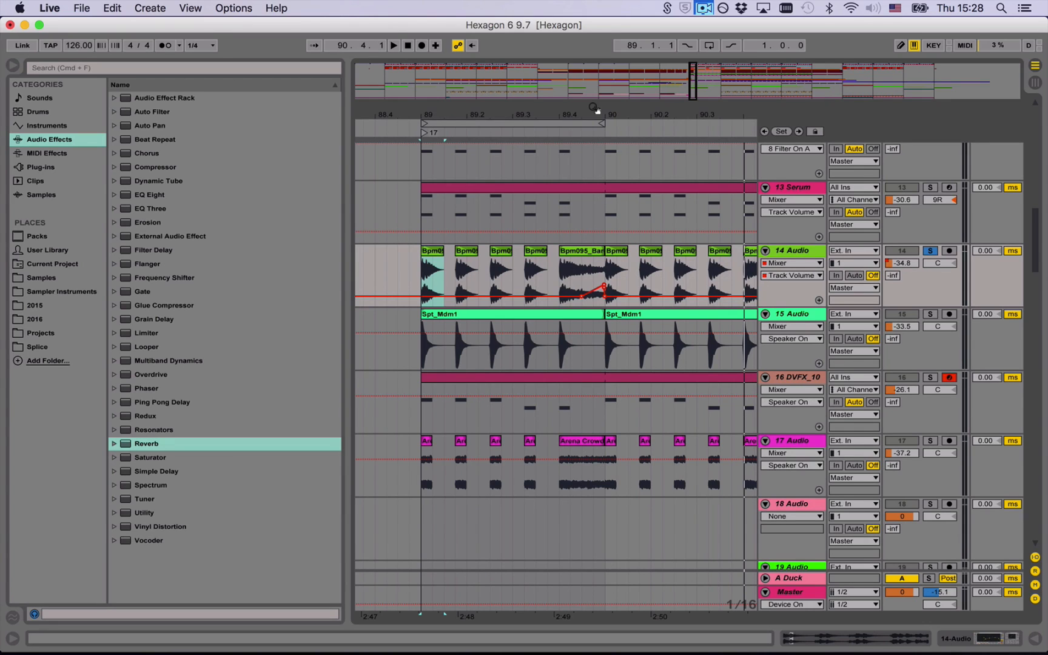
{"action": "mouse_move", "coordinate": [867, 240]}
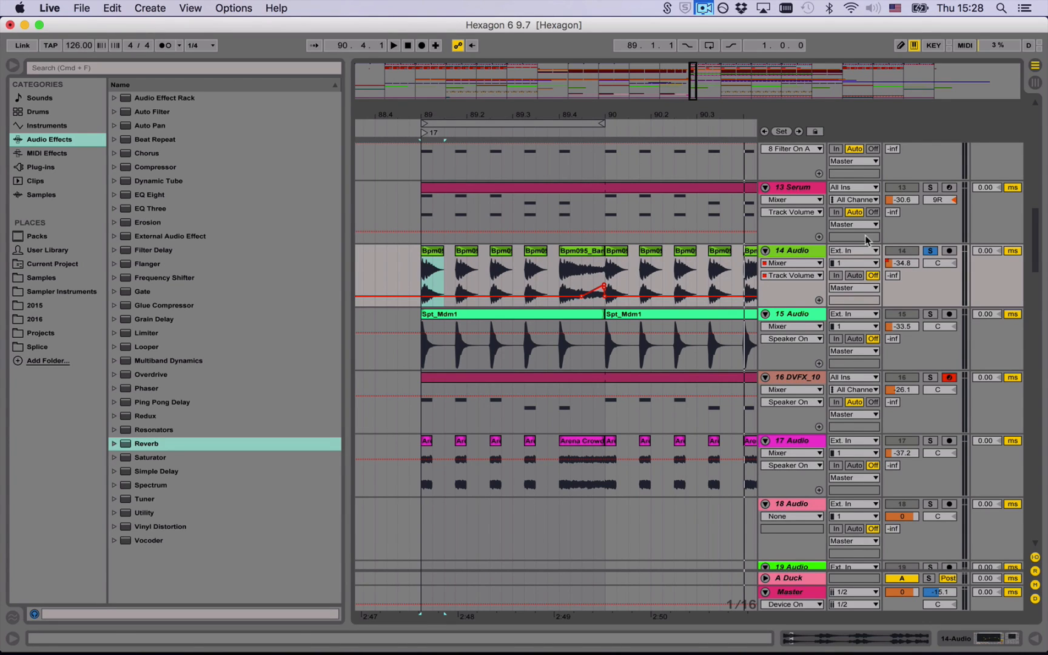
{"action": "left_click", "coordinate": [929, 314]}
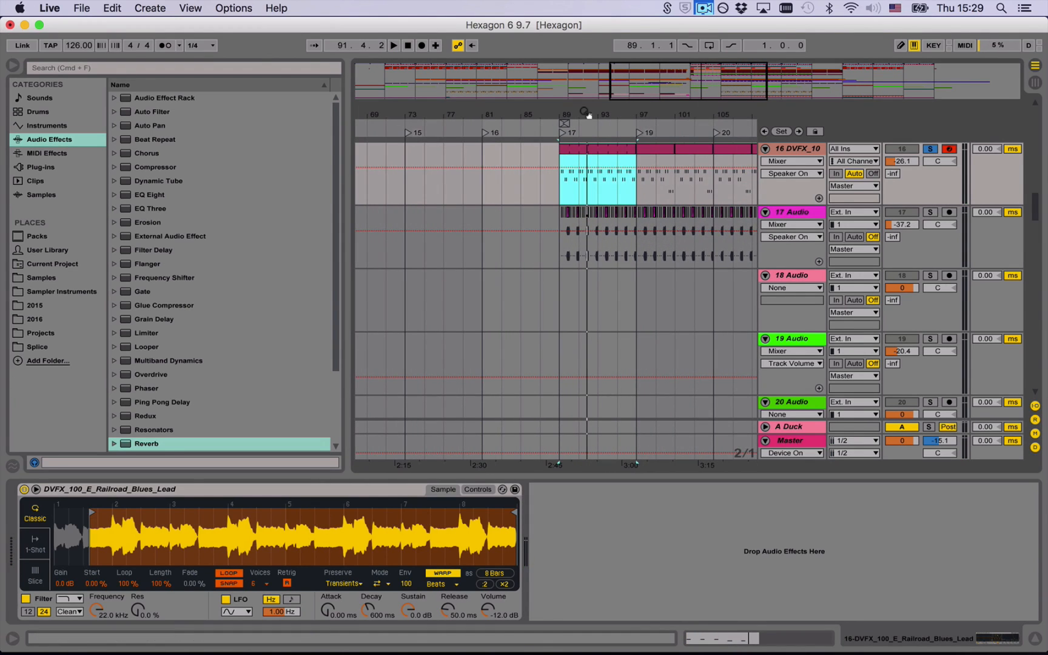
{"action": "mouse_move", "coordinate": [1004, 92]}
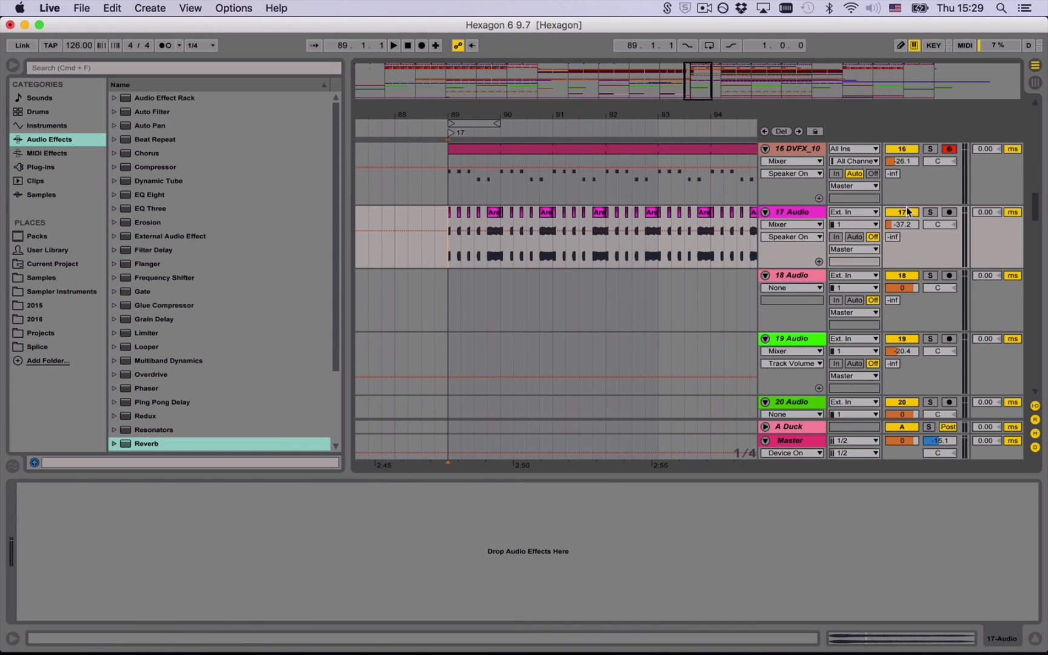
- Solo the crowd track 17 Audio, then scroll up to tracks 14–17 near bar 91
{"action": "left_click", "coordinate": [929, 212]}
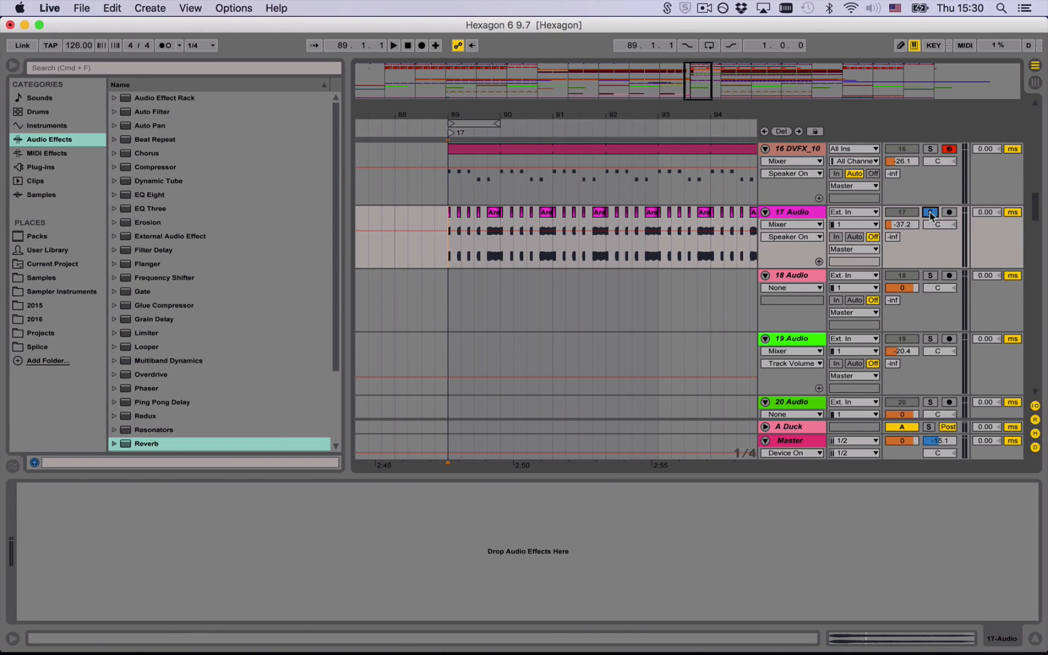
{"action": "left_click", "coordinate": [393, 45]}
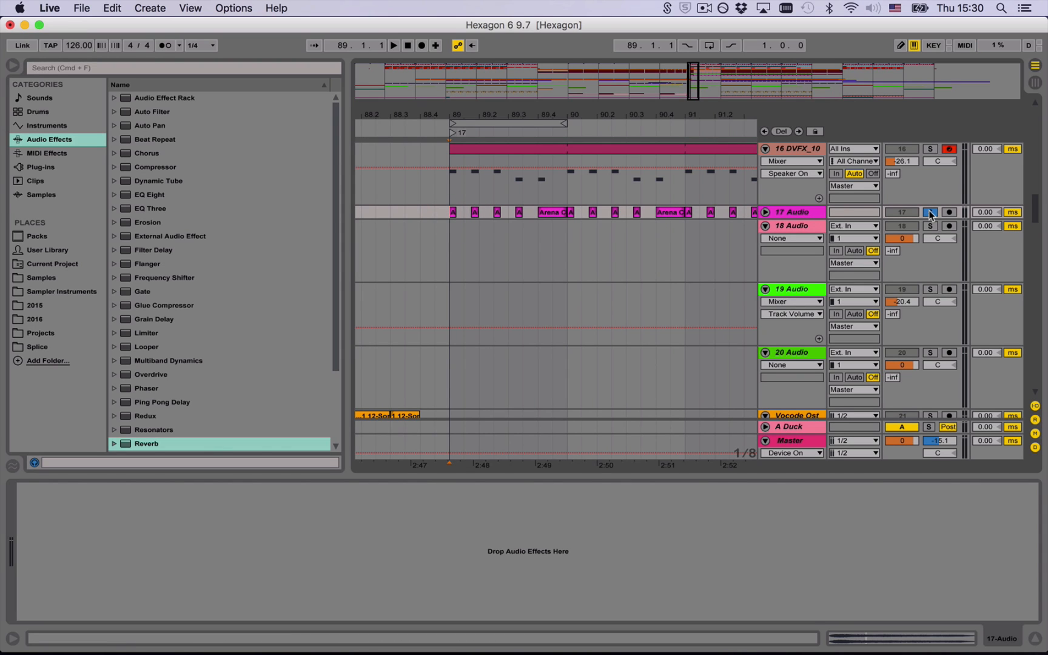
{"action": "left_click", "coordinate": [393, 45]}
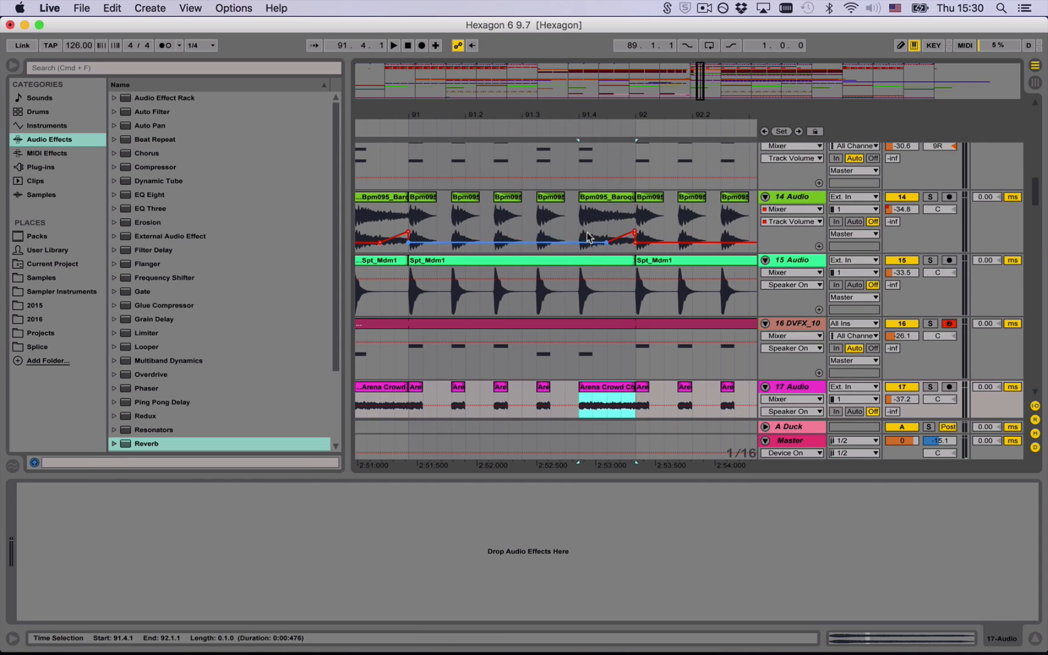
- Set 17 Audio's volume to -35.0 dB and play the folded arrangement overview
{"action": "left_click", "coordinate": [929, 386]}
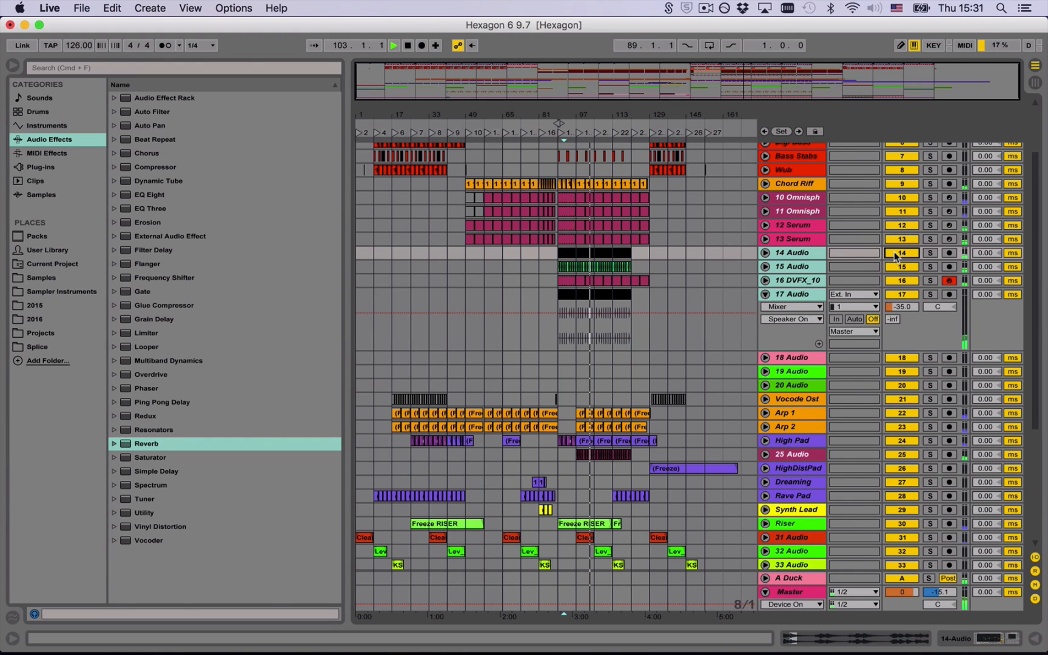
- Unfold High Pad and 25 Audio and select the vocal clip range across bars 97–121
{"action": "left_click", "coordinate": [393, 45]}
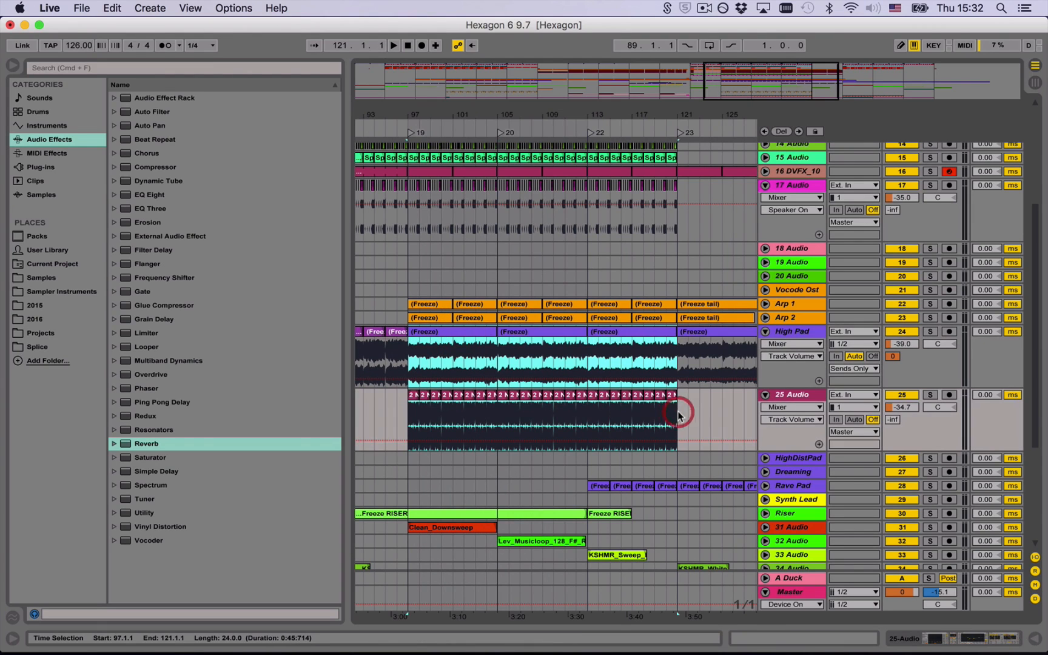
- Loop bars 97–121 and show 25 Audio's Vocoder, Ping Pong Delay, EQ Eight and Reverb chain
{"action": "left_click", "coordinate": [710, 45]}
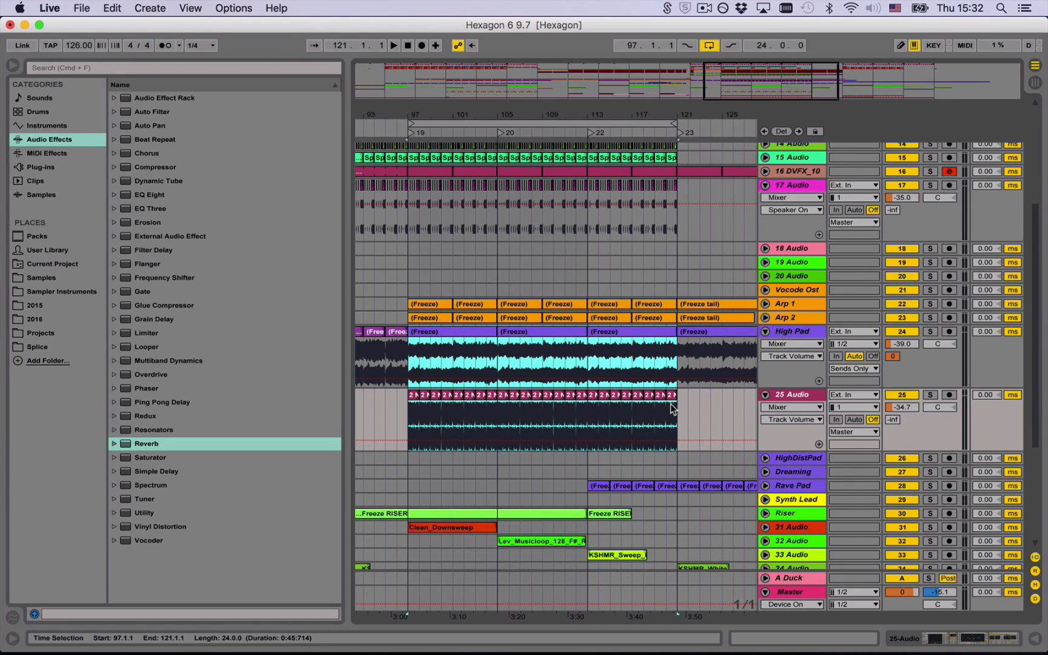
{"action": "mouse_move", "coordinate": [805, 342]}
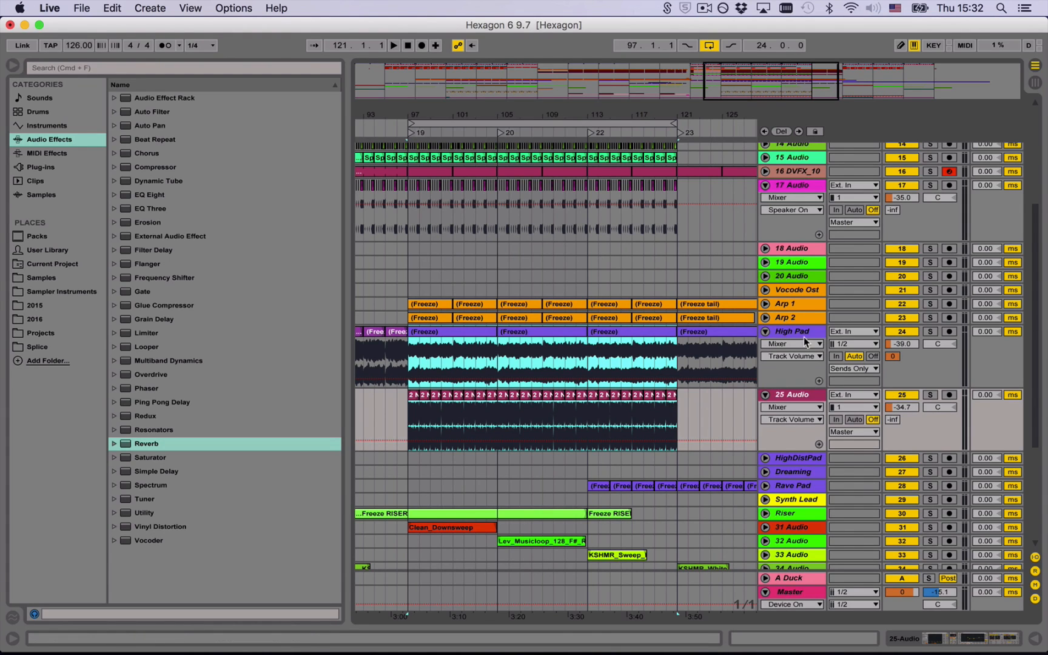
{"action": "left_click", "coordinate": [793, 331]}
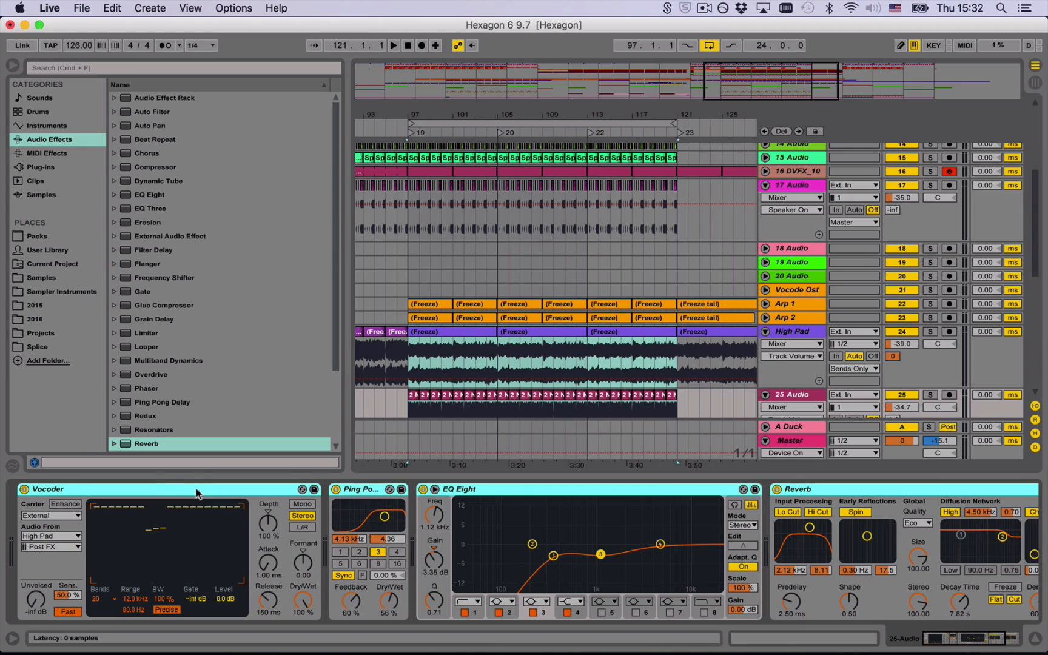
{"action": "mouse_move", "coordinate": [27, 487]}
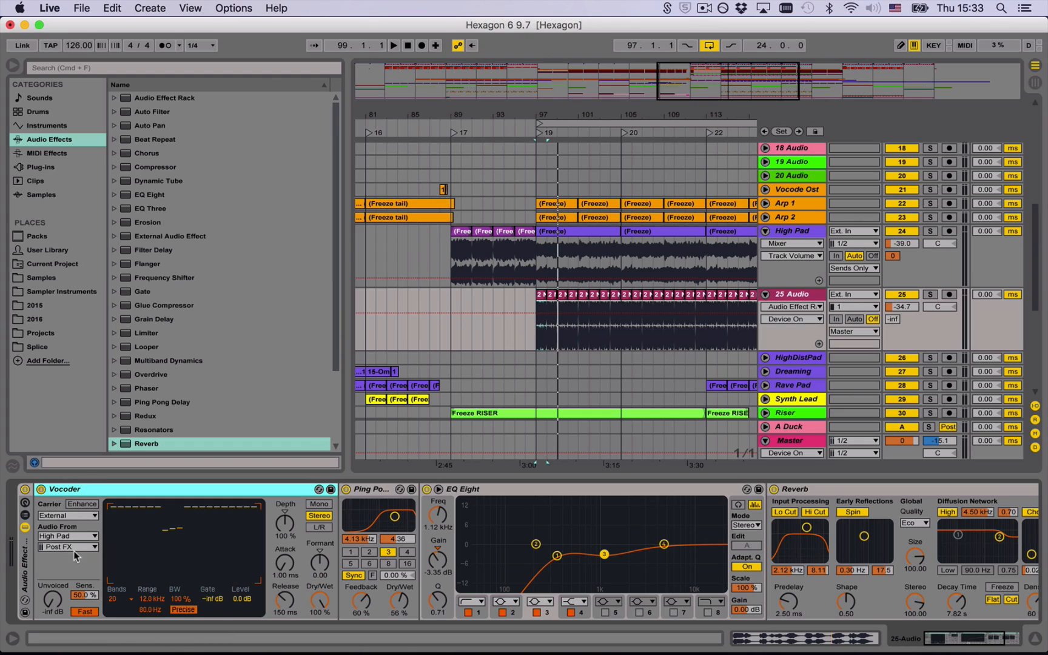
{"action": "mouse_move", "coordinate": [816, 233]}
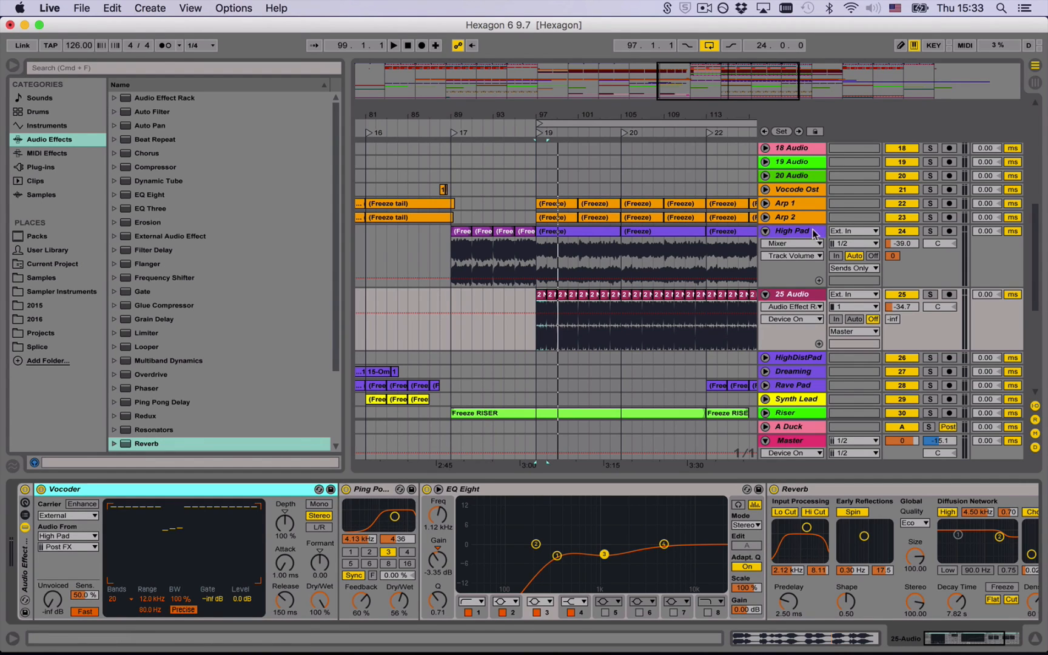
{"action": "mouse_move", "coordinate": [783, 243]}
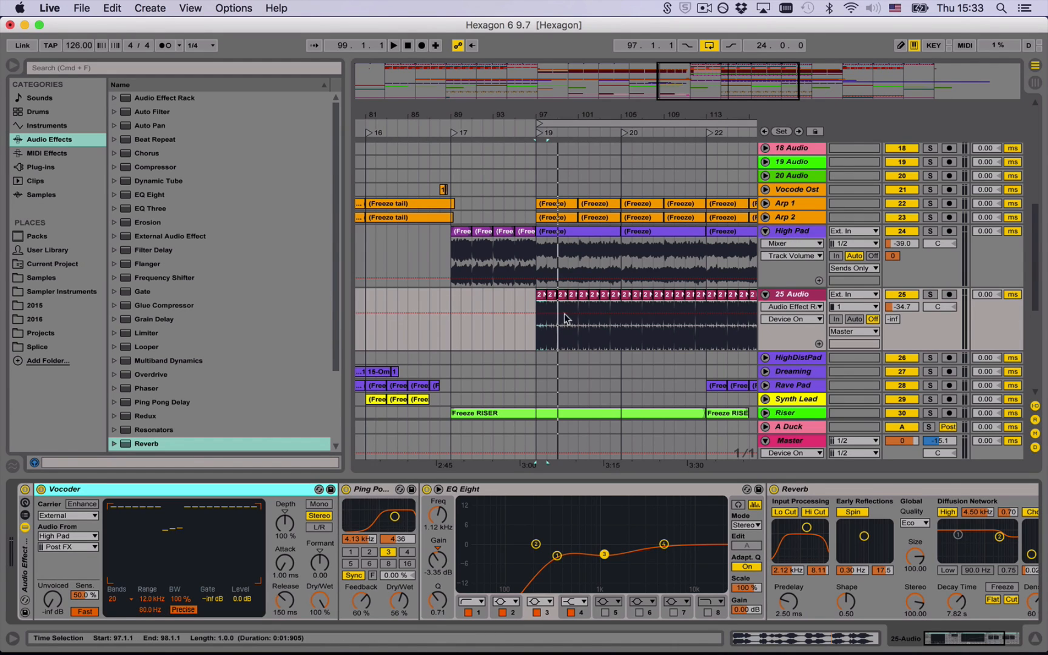
{"action": "mouse_move", "coordinate": [576, 311]}
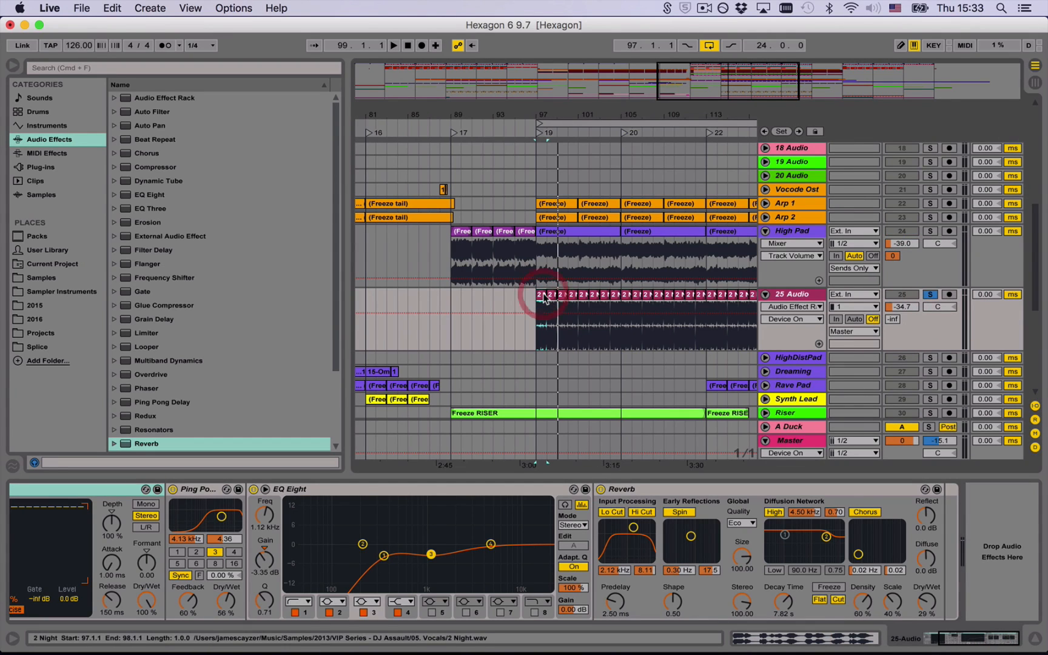
- Play from the vocal clip, then mute 25 Audio to compare without the vocoded vocal
{"action": "left_click", "coordinate": [393, 45]}
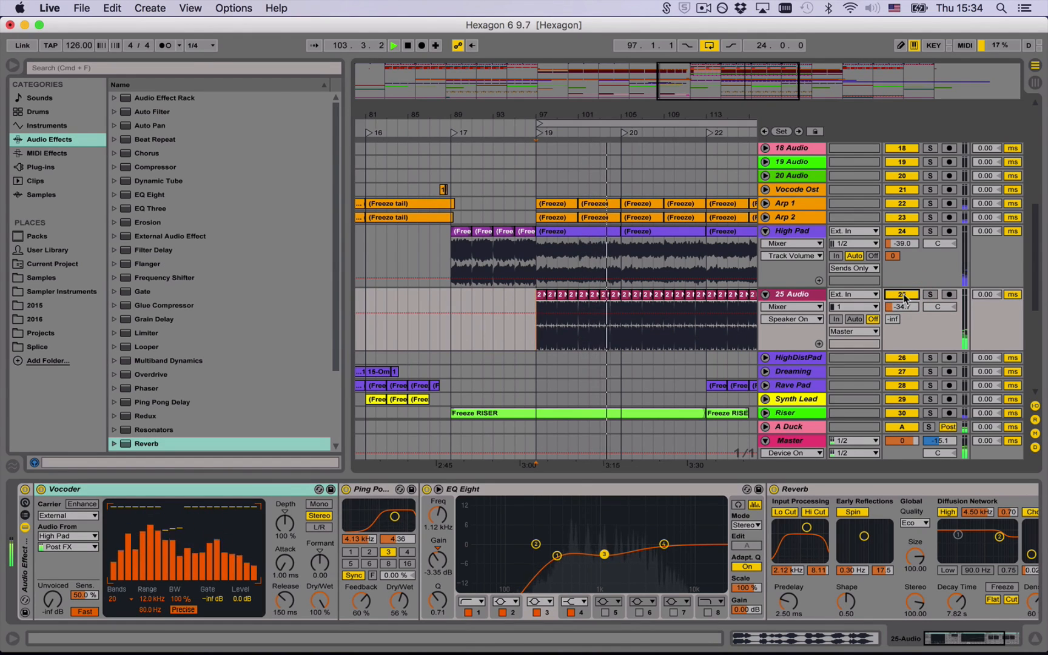
{"action": "left_click", "coordinate": [391, 45]}
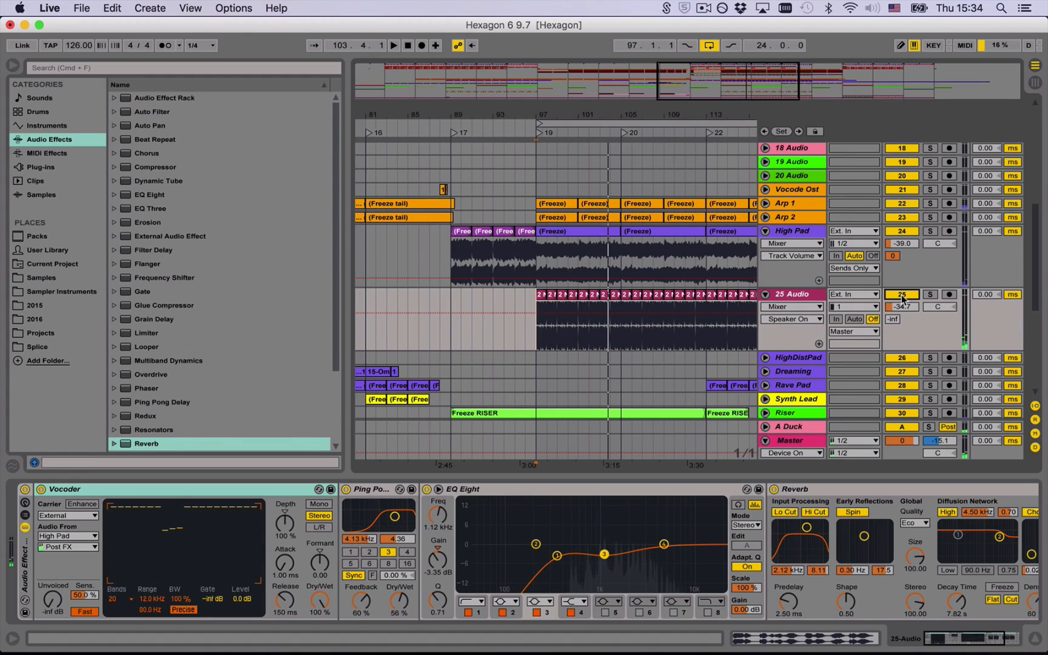